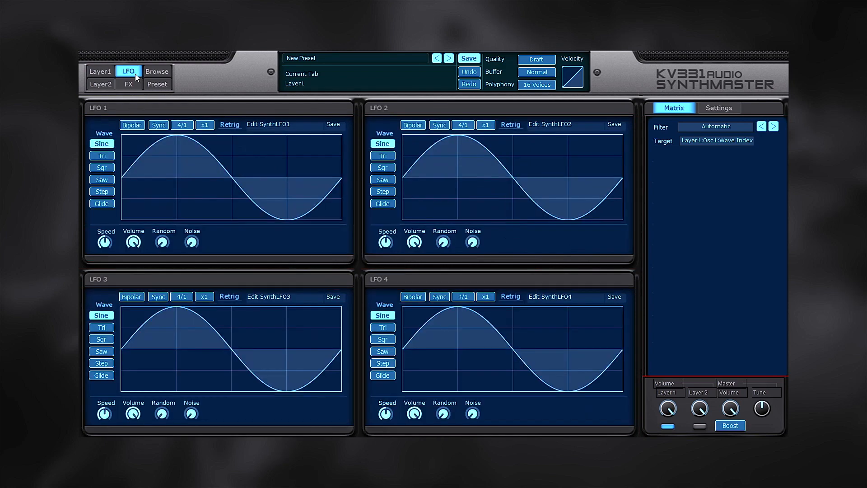
View the preset browser and effects pages, then land on Layer 2's editing page
click(156, 70)
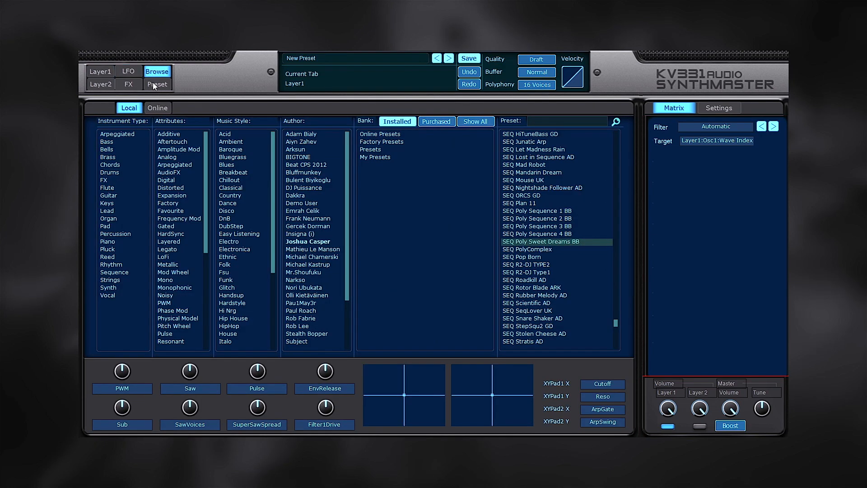
click(129, 84)
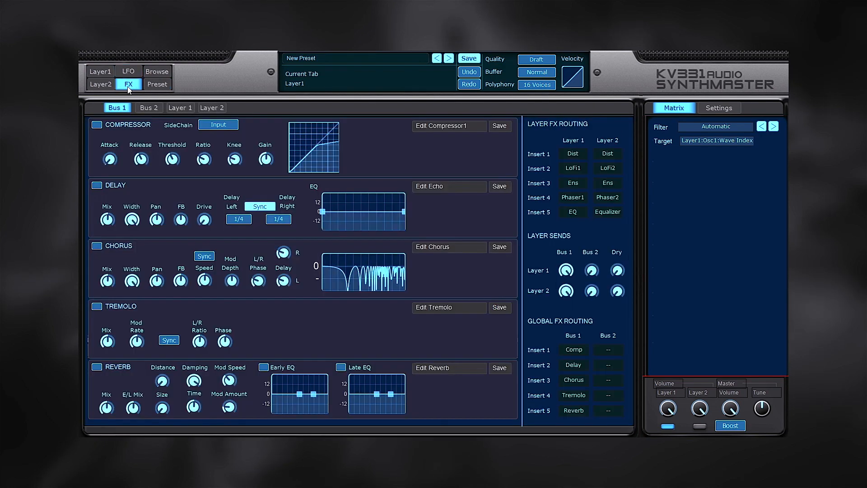
click(100, 84)
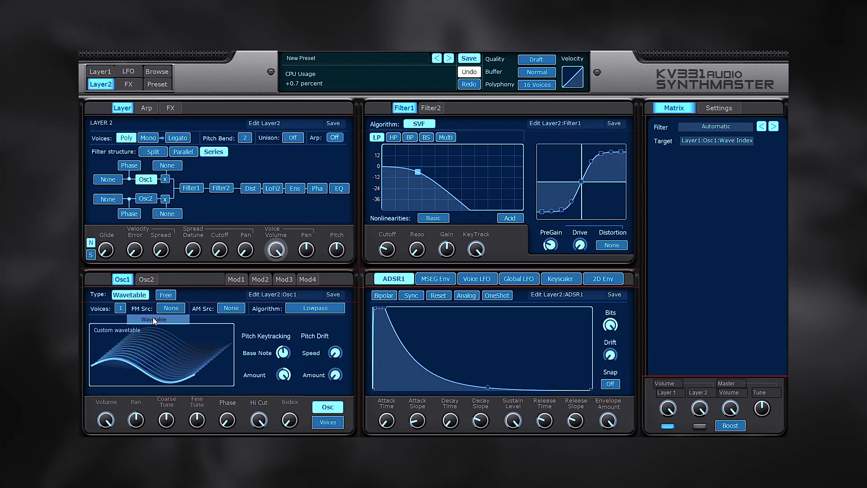
Load the Animals wavetable into Layer 2's Osc1, then switch its type to Basic
right_click(161, 354)
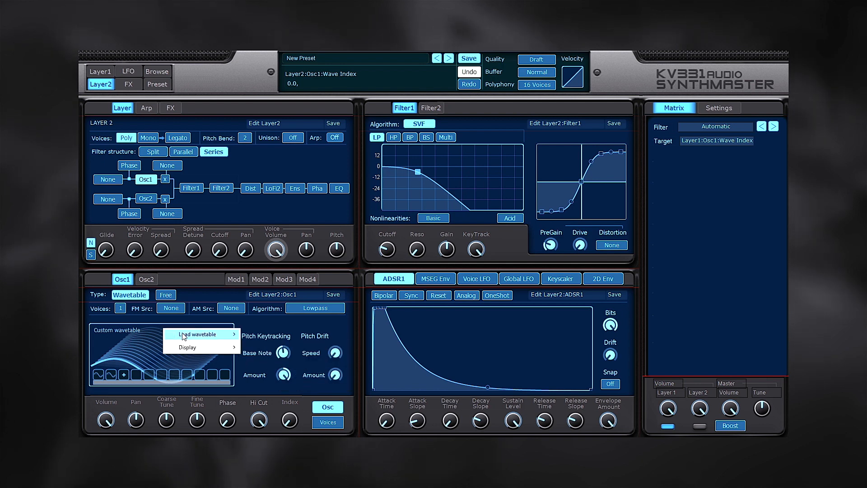
click(195, 333)
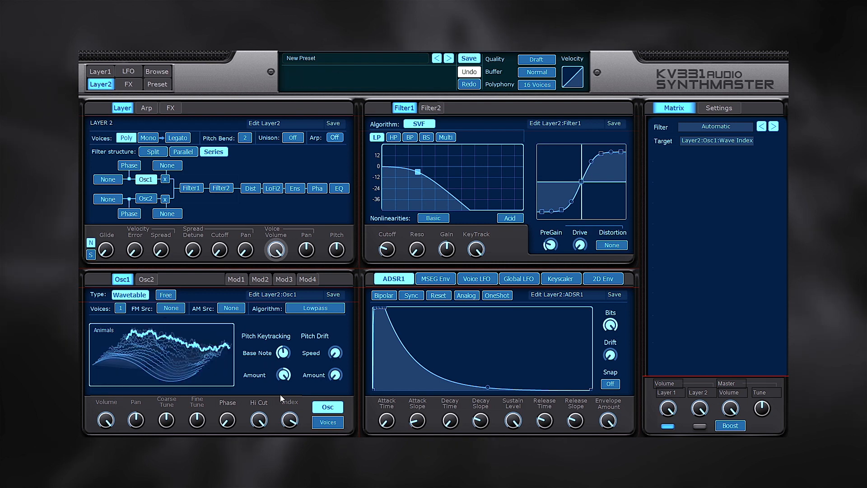
click(129, 294)
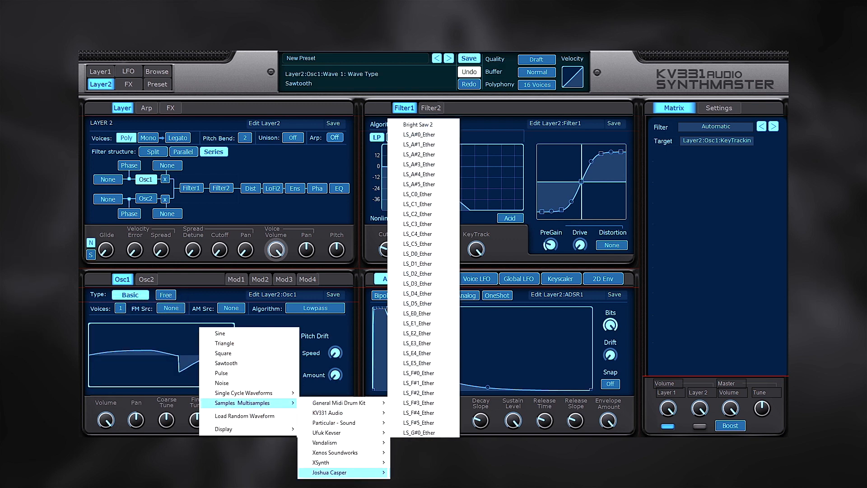
Give Osc1 a multisample waveform with 2 voices, view Mod2, then switch to Layer 1
click(418, 313)
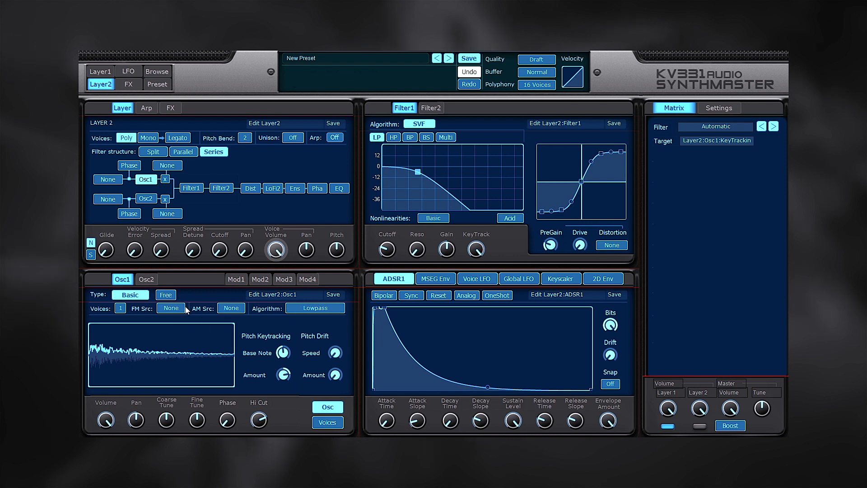
click(119, 308)
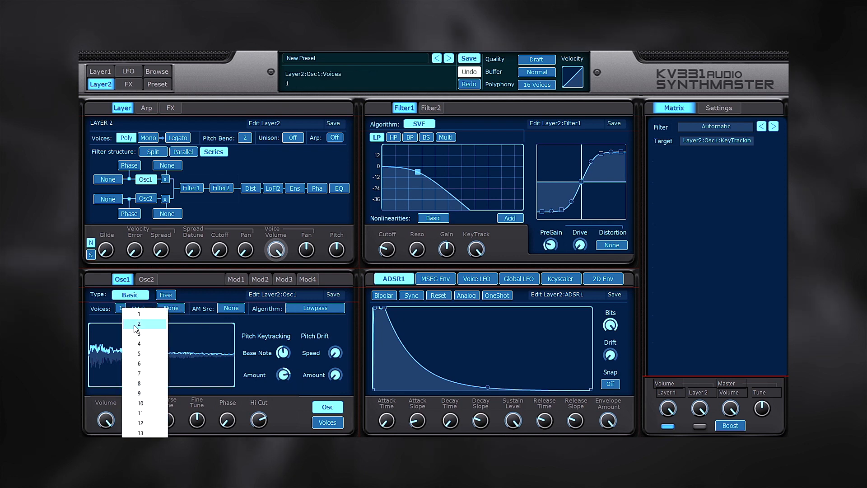
click(139, 324)
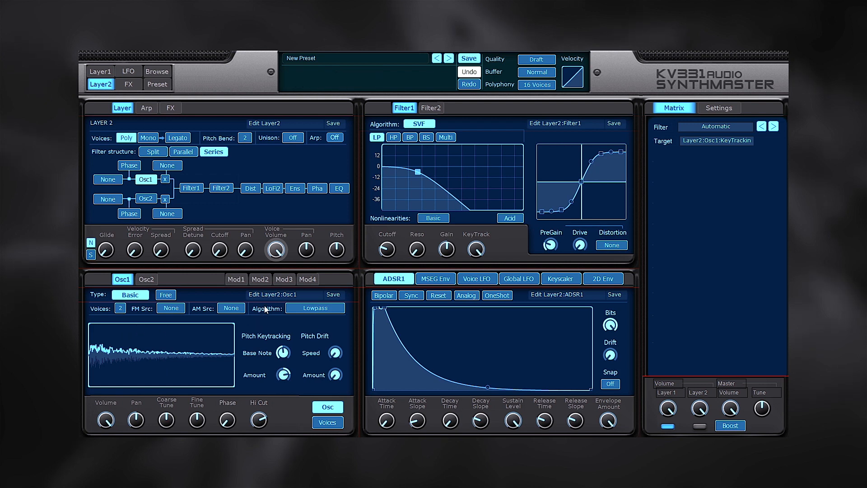
click(260, 279)
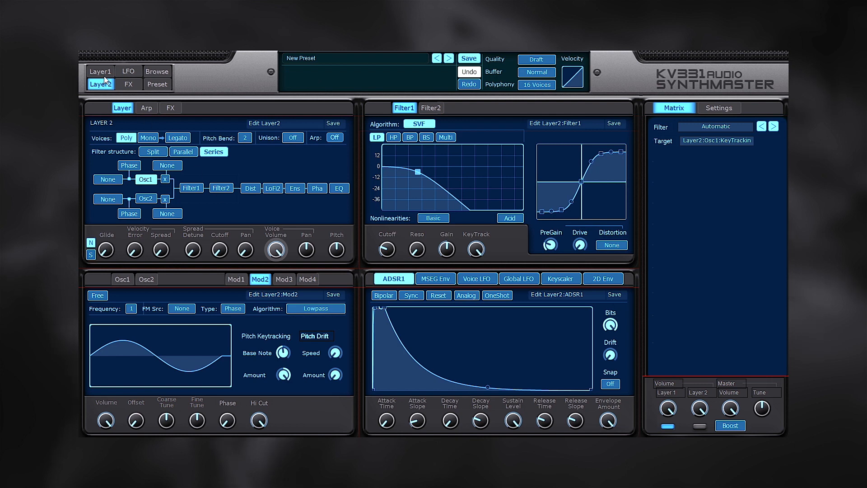
click(100, 70)
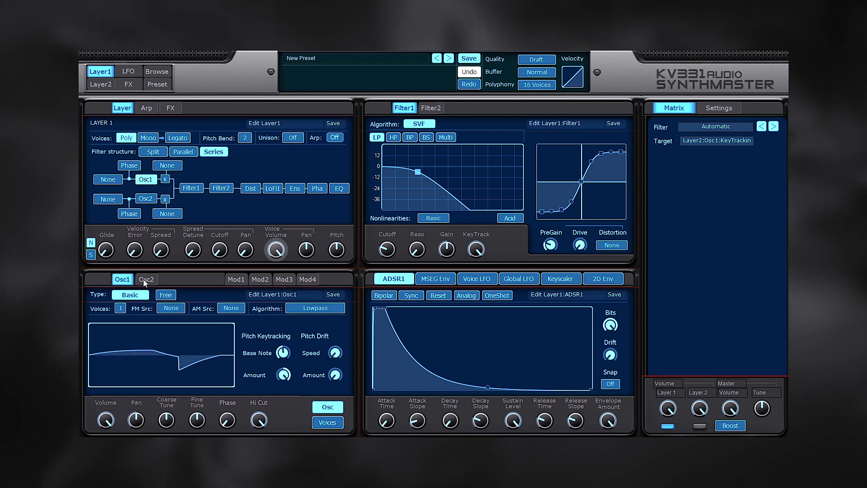
Review Layer 1's Osc2 type choices and insert effects, then bring up the global FX page
click(146, 279)
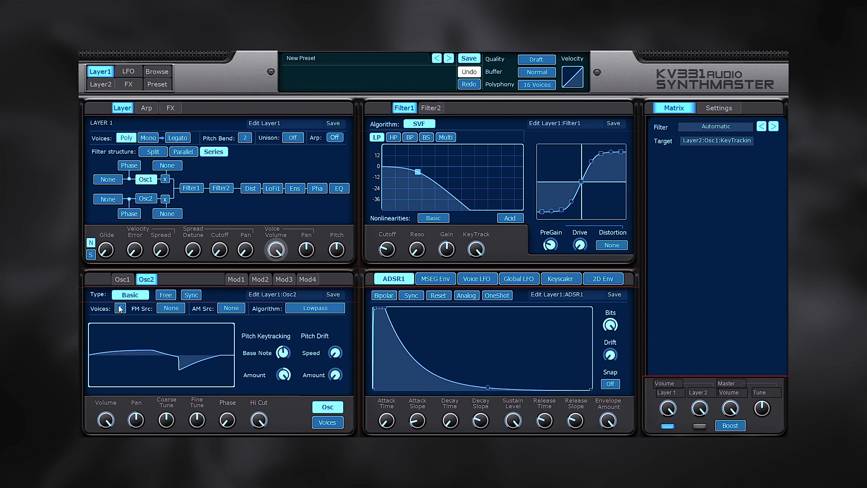
click(130, 294)
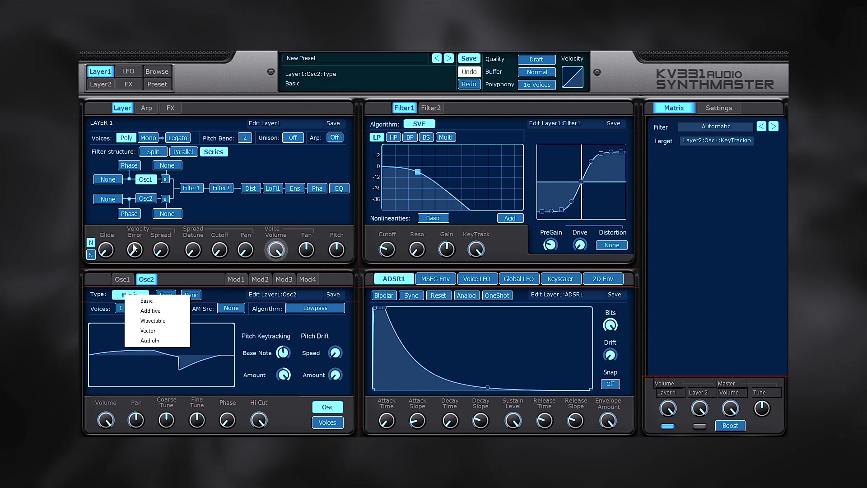
click(170, 108)
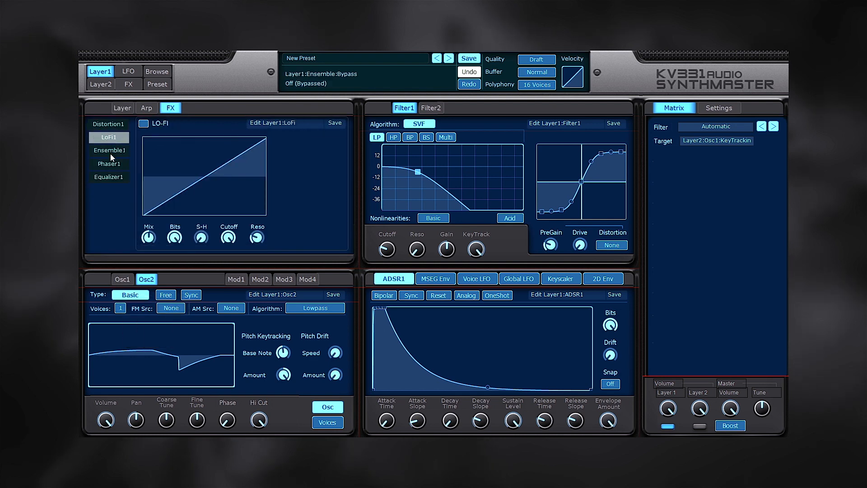
click(129, 83)
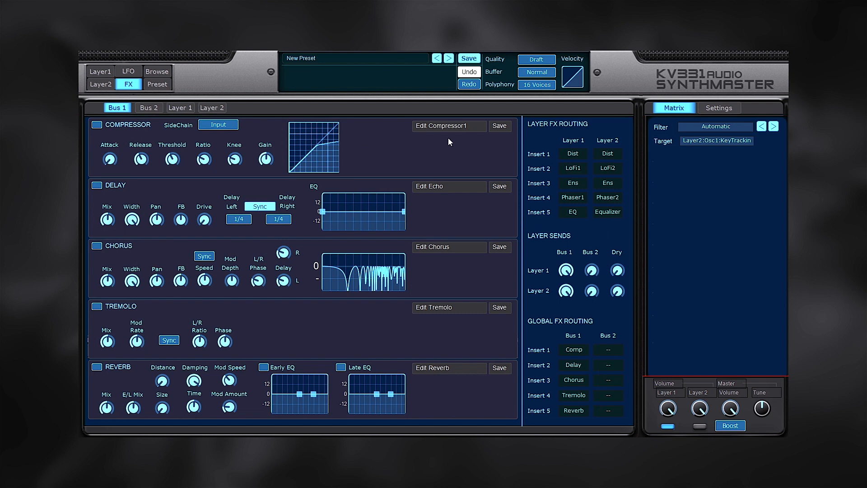
View effects Bus 2 with phaser and chorus, then return to Layer 1's Ensemble effect and Filter2
click(148, 107)
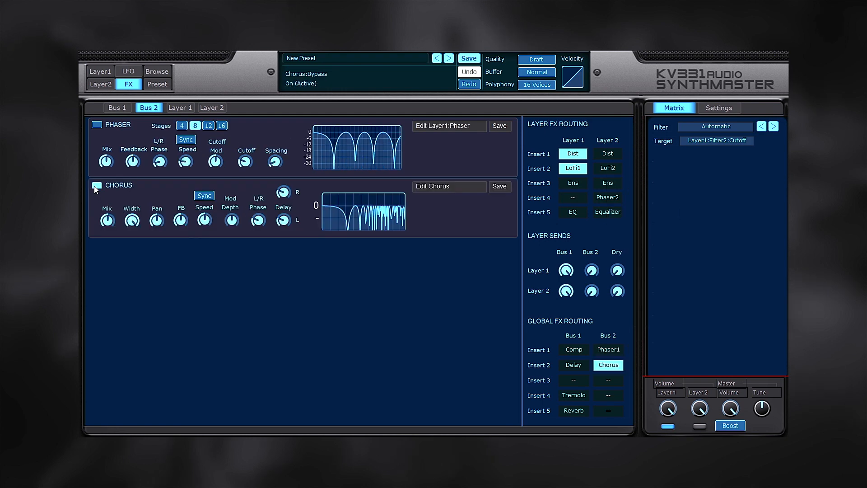
click(100, 70)
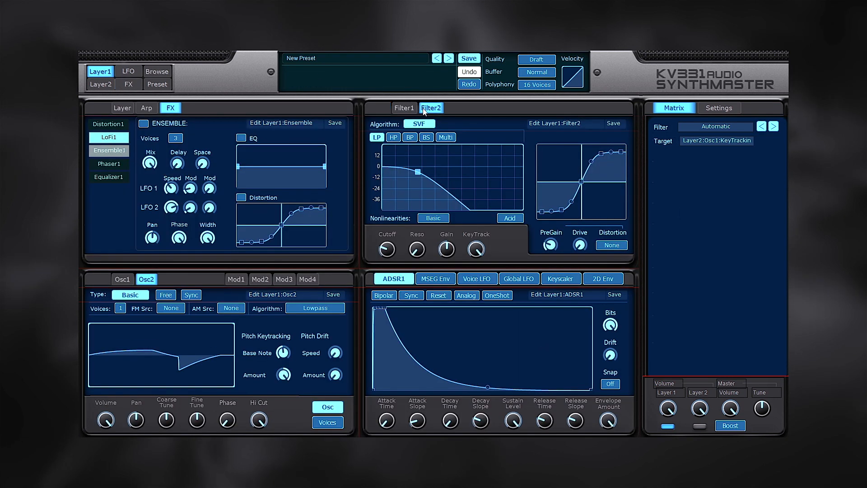
click(419, 124)
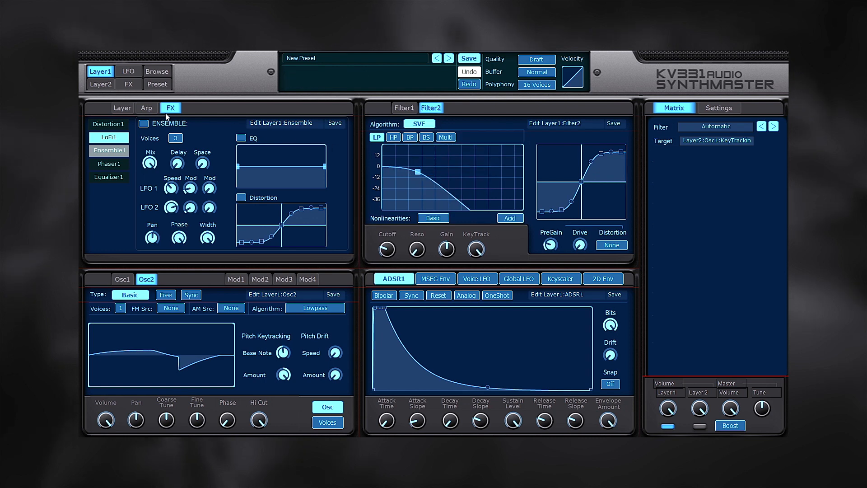
Select Filter2 in Layer settings with ADSR Envelope 3 on its cutoff, then go to the LFO page
click(122, 107)
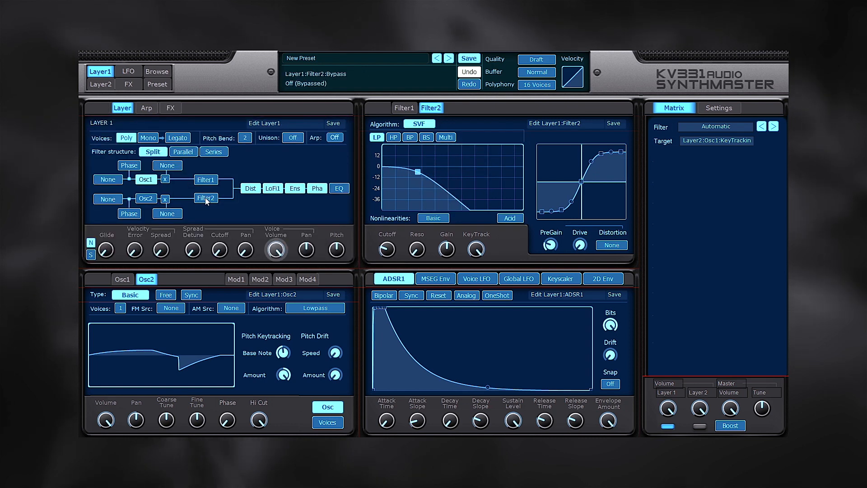
click(129, 213)
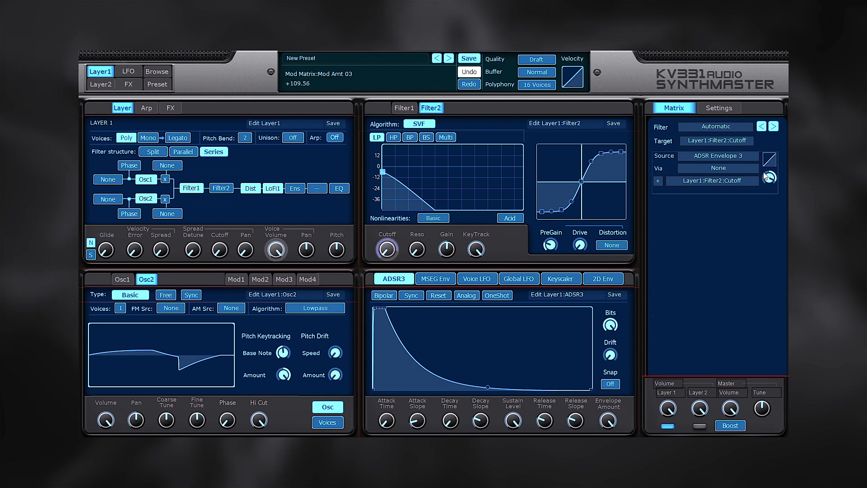
click(128, 70)
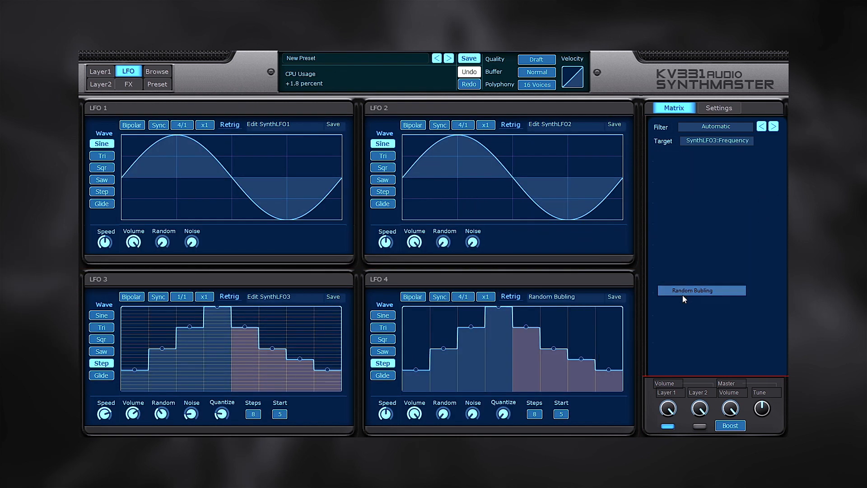
Load Random Bubling into LFO 4 and the Classic II pattern into Layer 2's arpeggiator, then open Browse
click(382, 374)
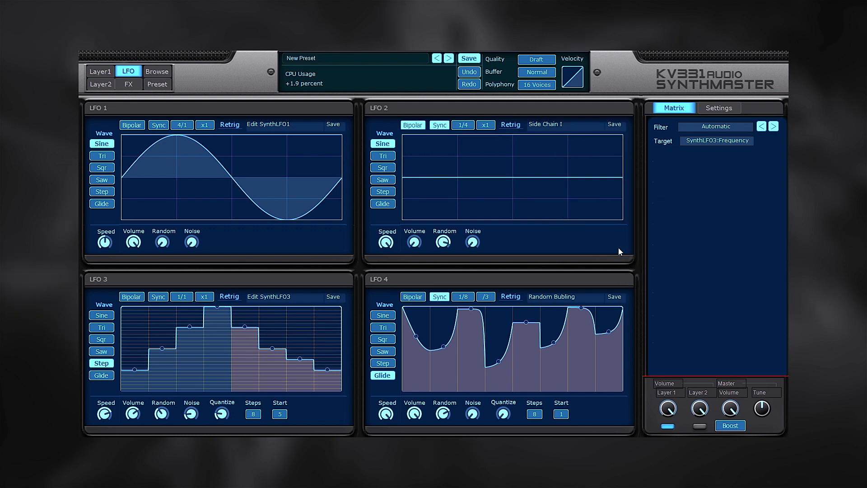
click(100, 84)
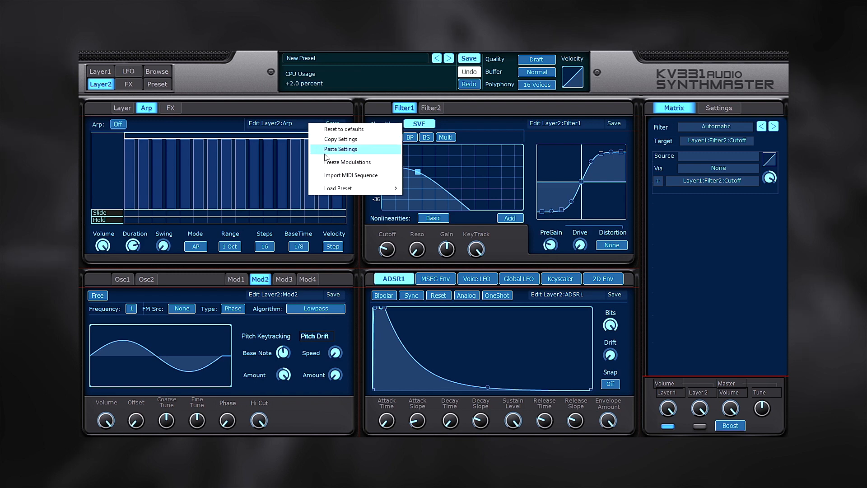
click(341, 149)
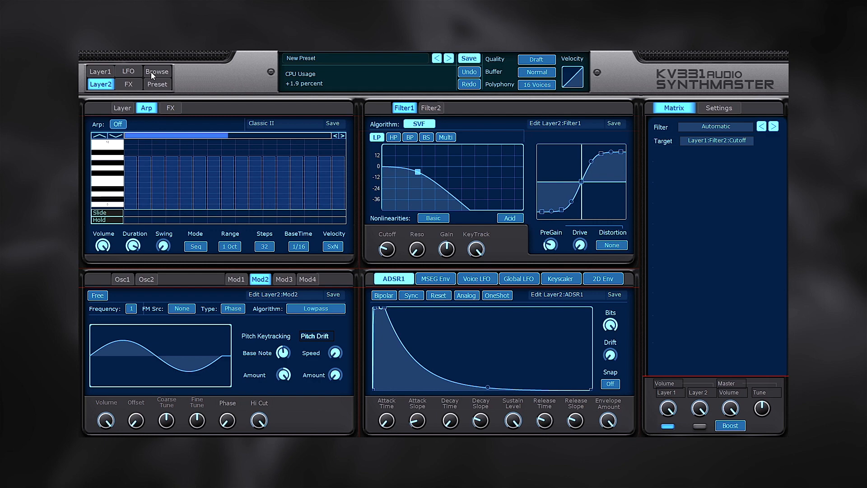
click(157, 70)
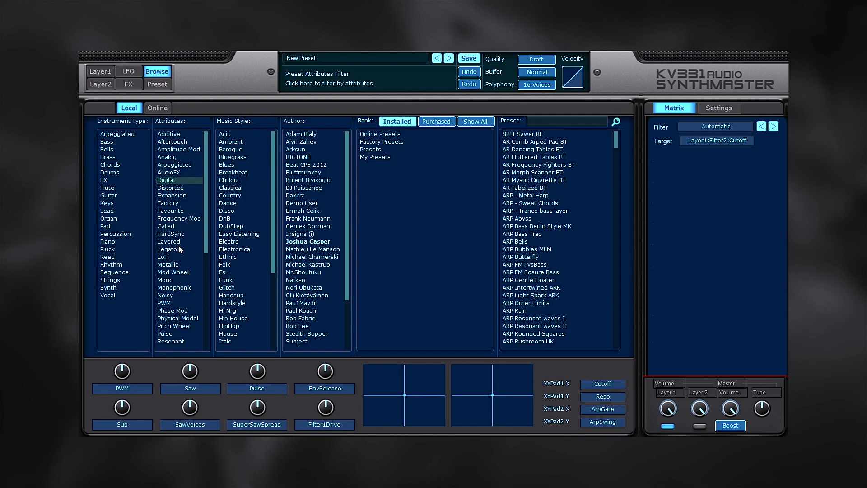
Filter by Legato and inspect Academic, One Academic, EDM and Historical Synth Giants Vol 1 banks, then return to Layer 1
click(304, 171)
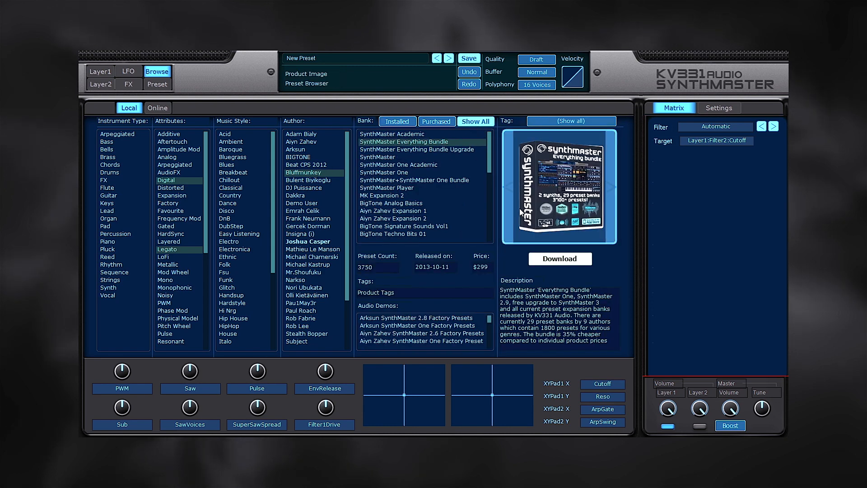
click(393, 133)
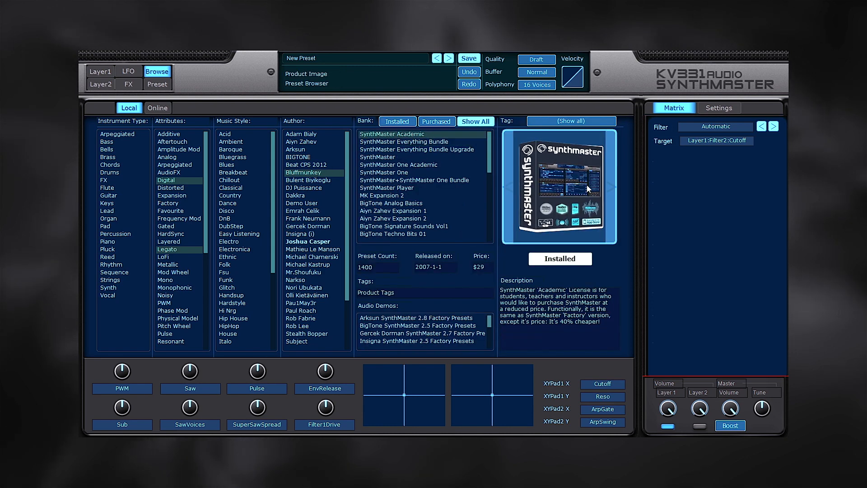
click(398, 165)
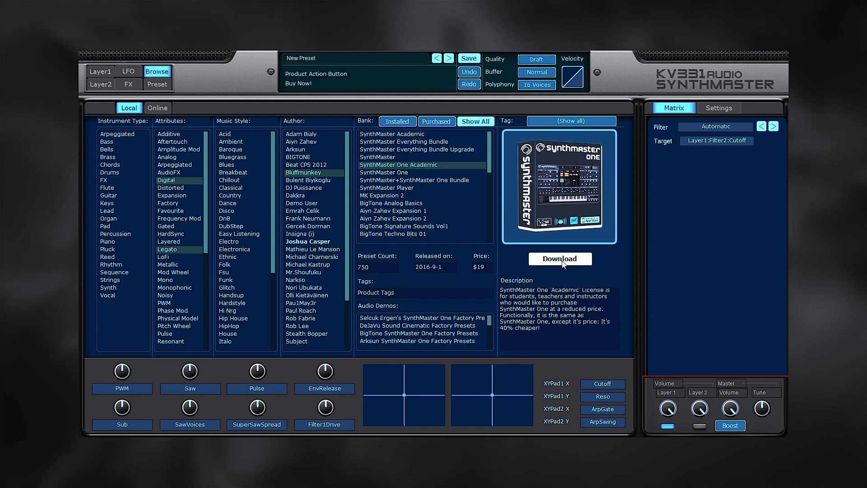
click(405, 225)
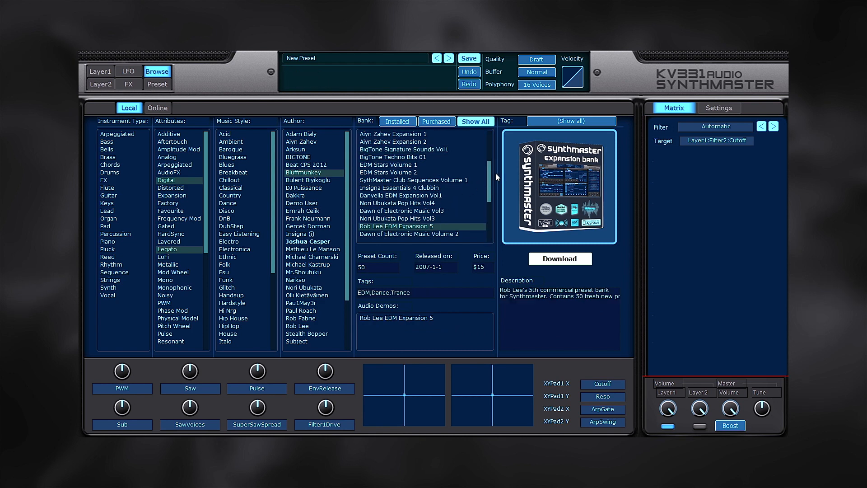
click(418, 210)
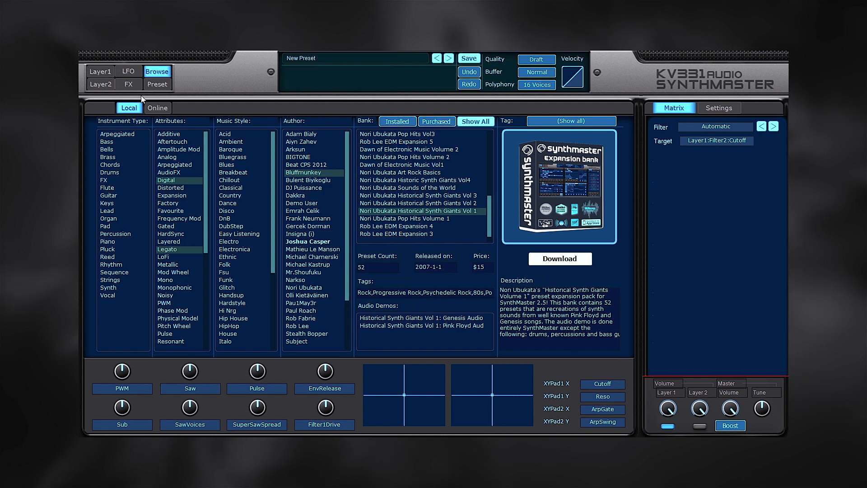
click(100, 71)
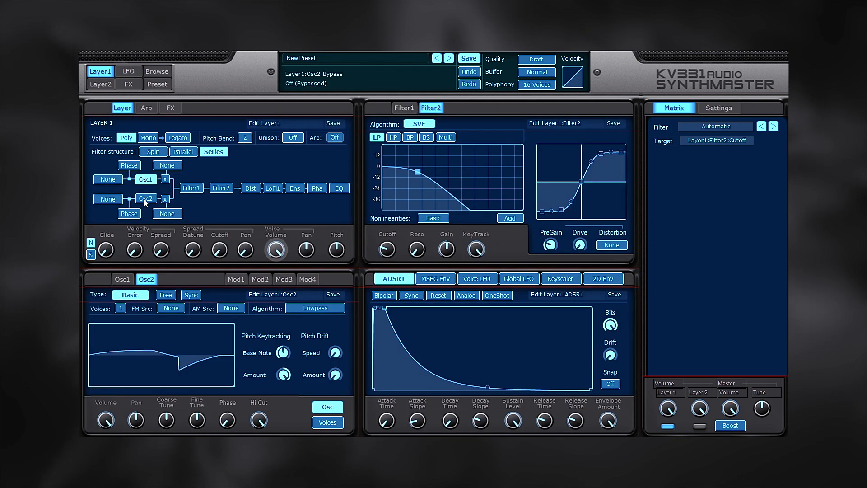